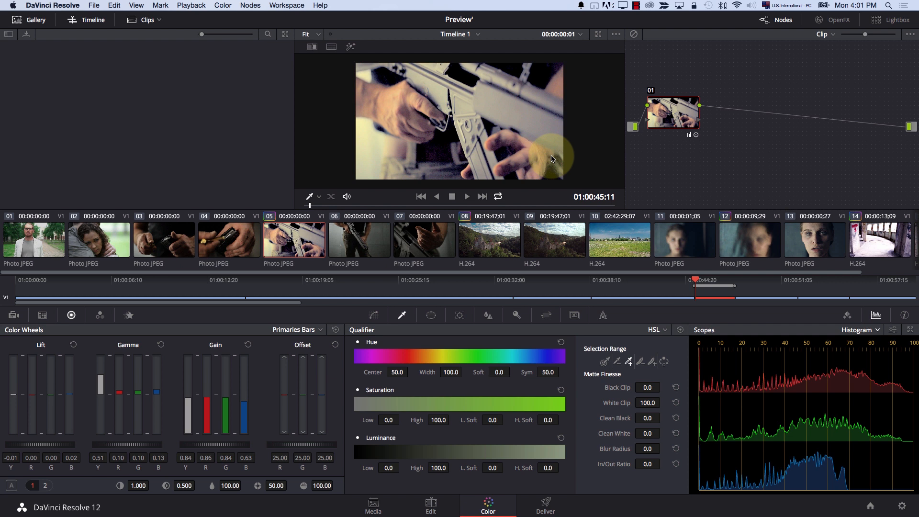
# Step: Switch from the Color page to the Edit page to view Timeline 1
pyautogui.click(430, 505)
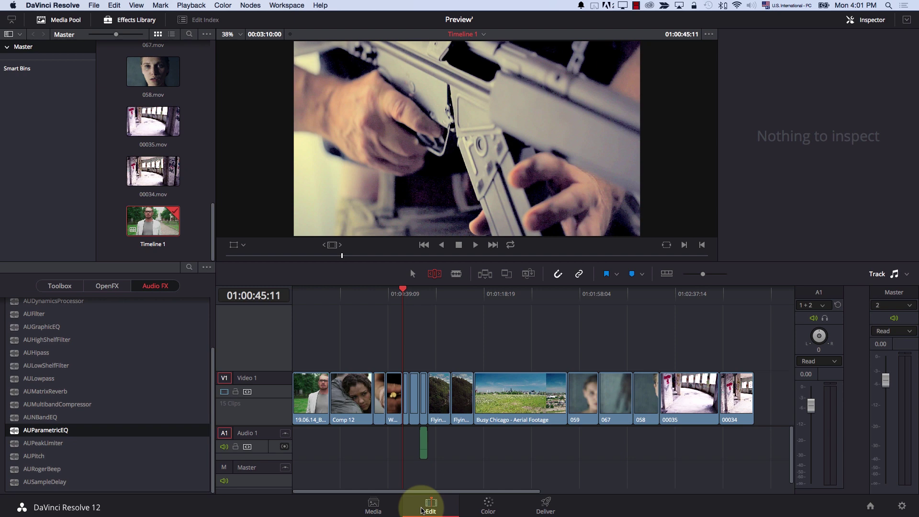
pyautogui.moveTo(511, 500)
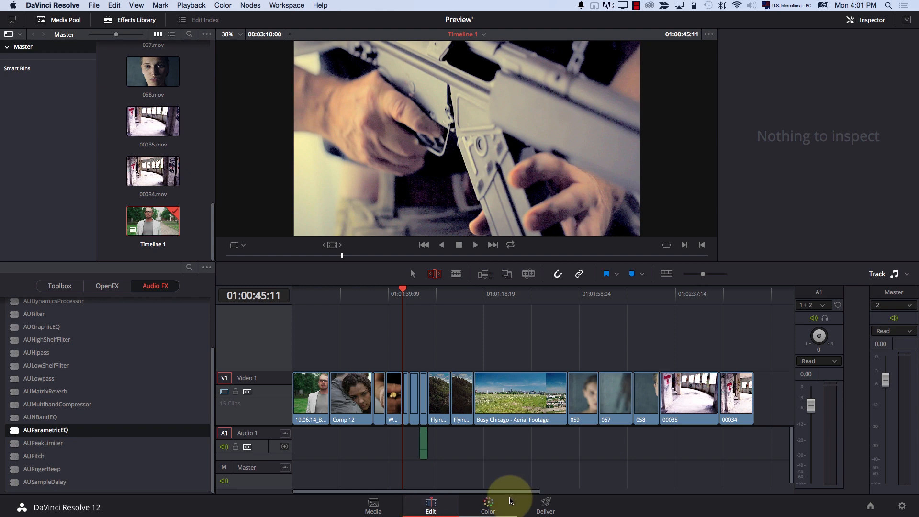
# Step: Return to the Color page and open Curves for editing the luma (Y) curve
pyautogui.click(488, 512)
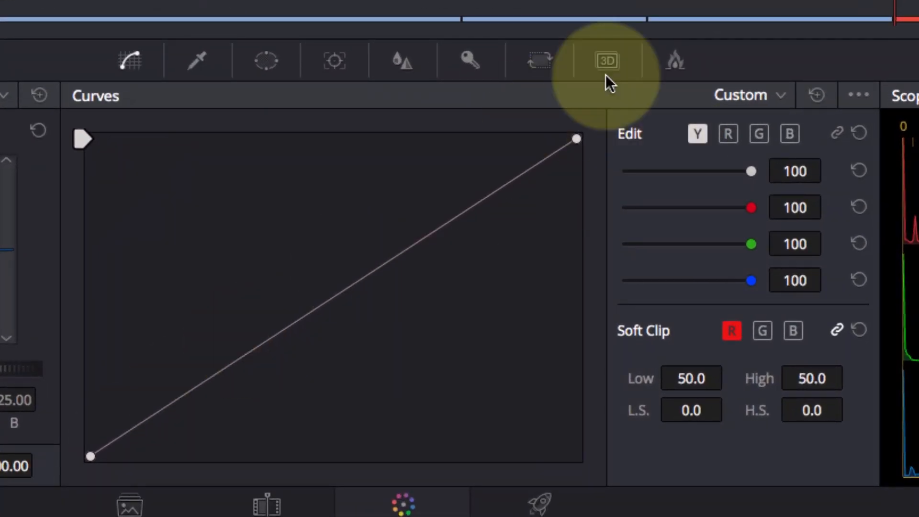
pyautogui.moveTo(727, 148)
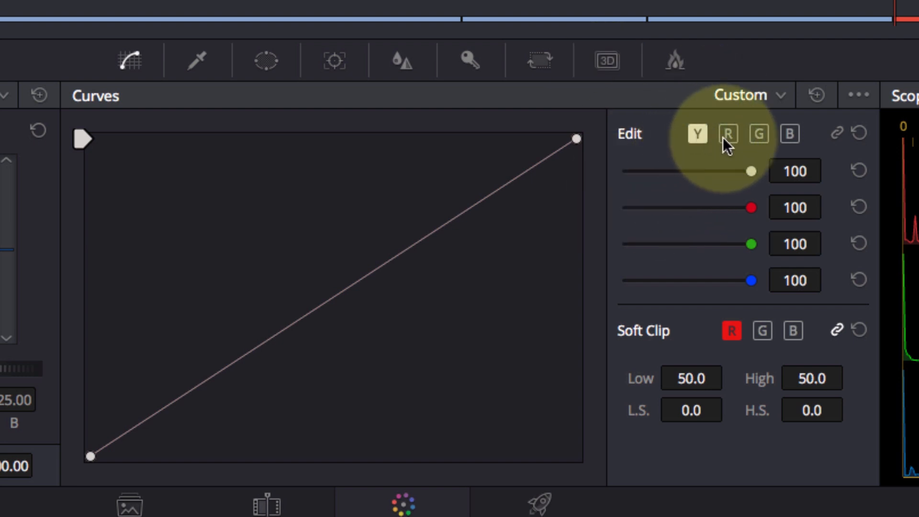
pyautogui.click(759, 134)
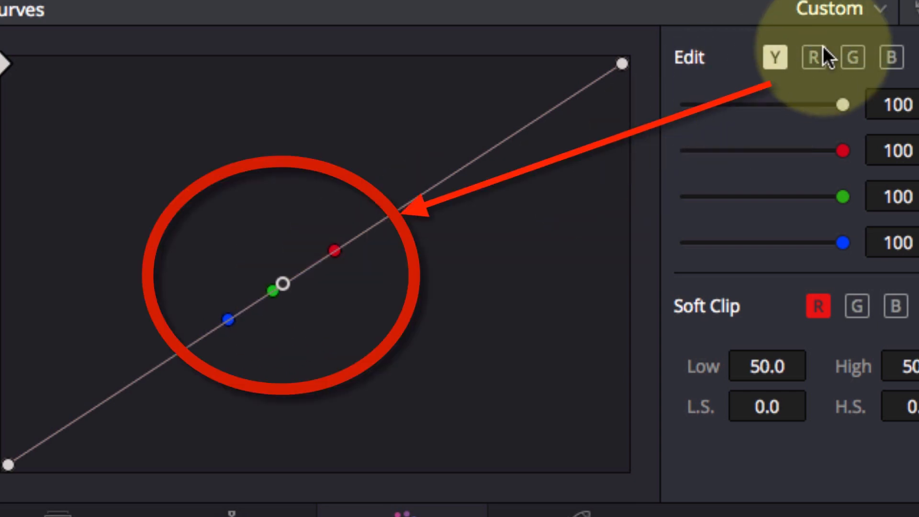
# Step: Switch curve editing to the red, then the green channel
pyautogui.click(810, 58)
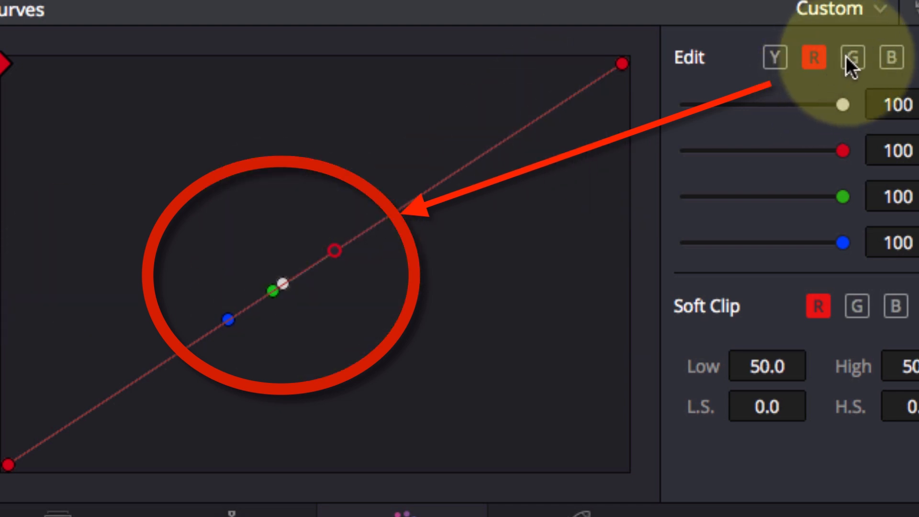
pyautogui.click(850, 58)
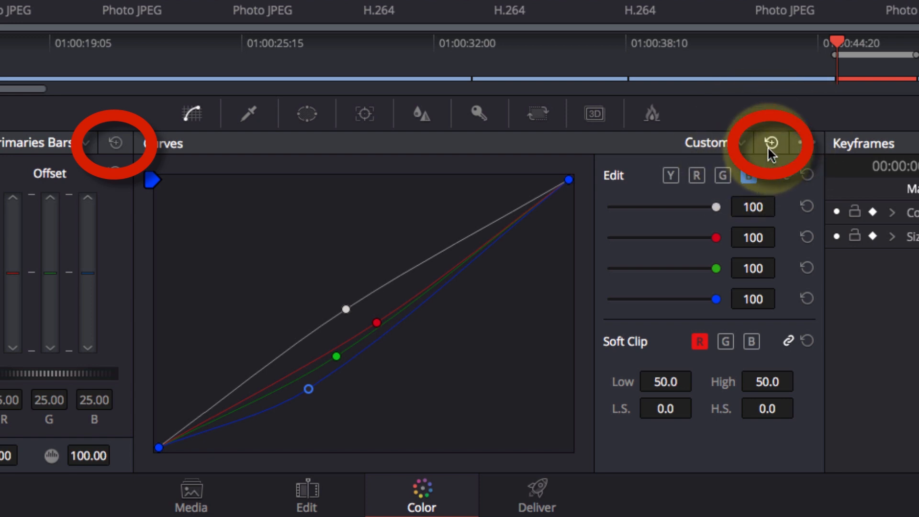
# Step: Reset all curve adjustments and show the scopes as waveform and RGB parade
pyautogui.click(771, 143)
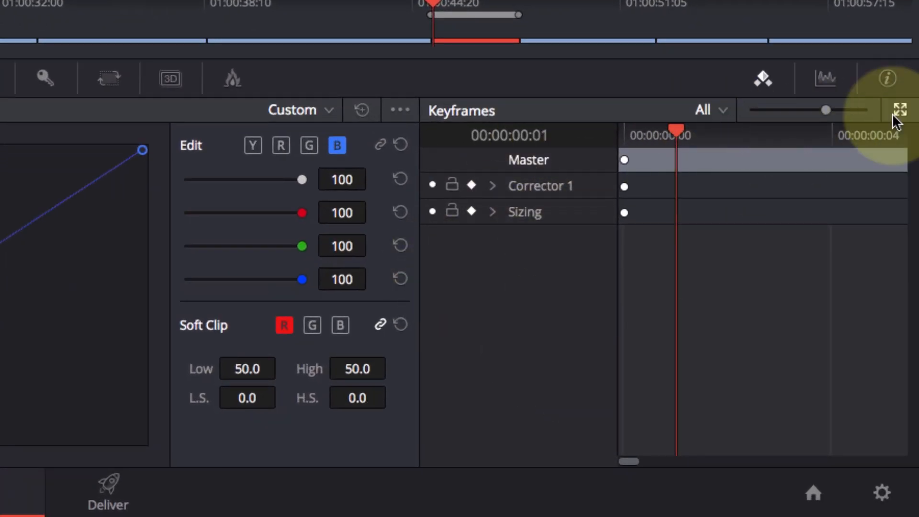
pyautogui.click(825, 77)
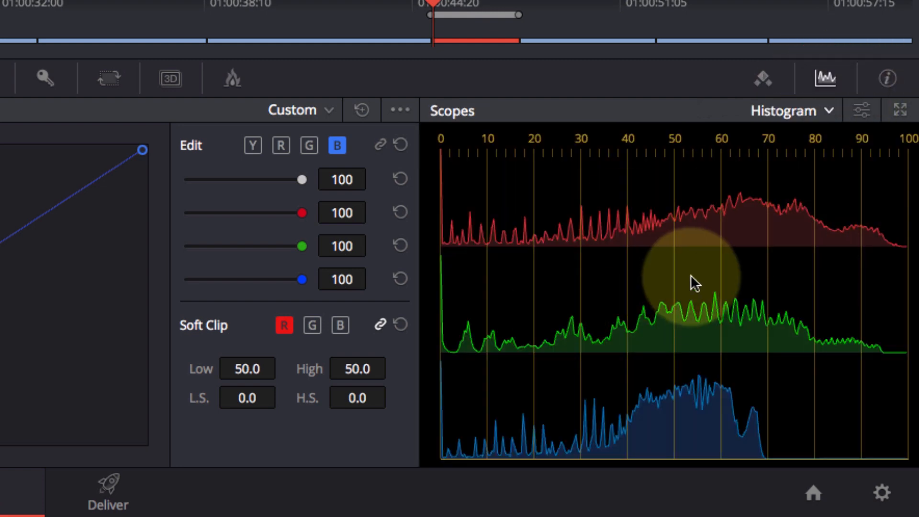
pyautogui.click(797, 110)
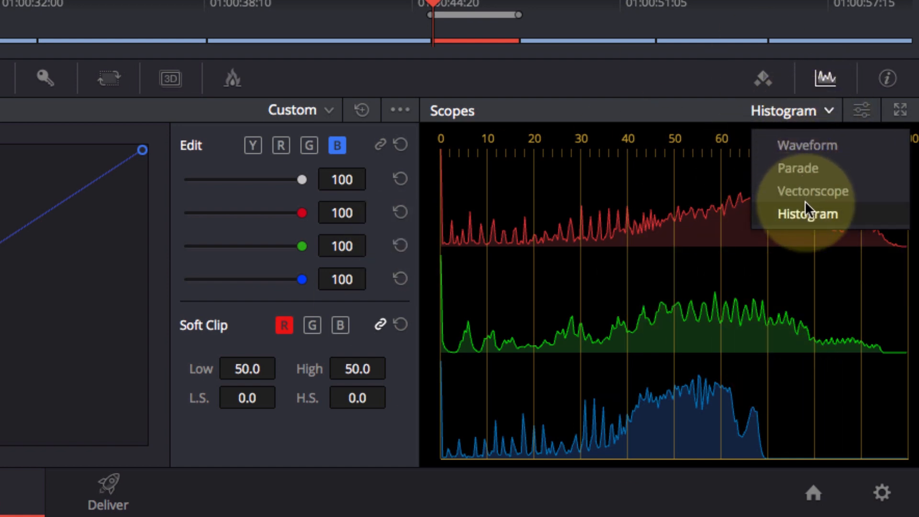
pyautogui.click(805, 214)
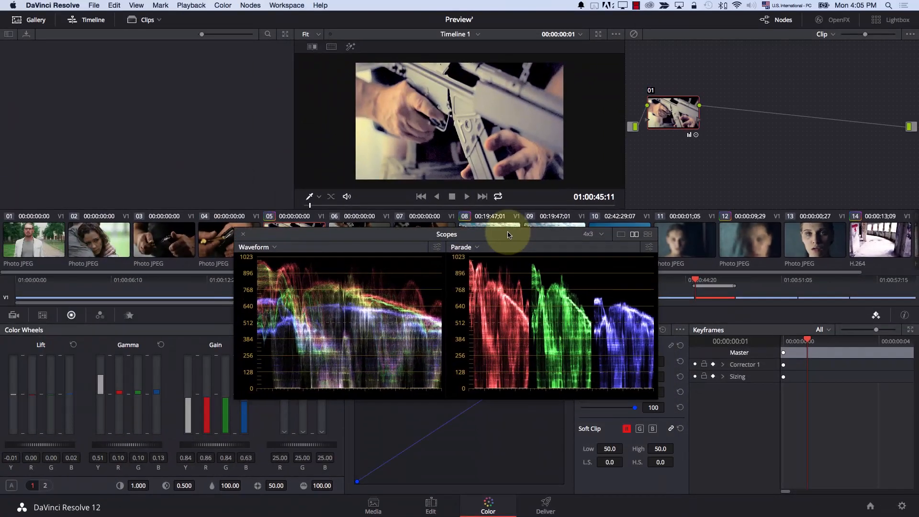
# Step: Close the floating Scopes window
pyautogui.click(594, 234)
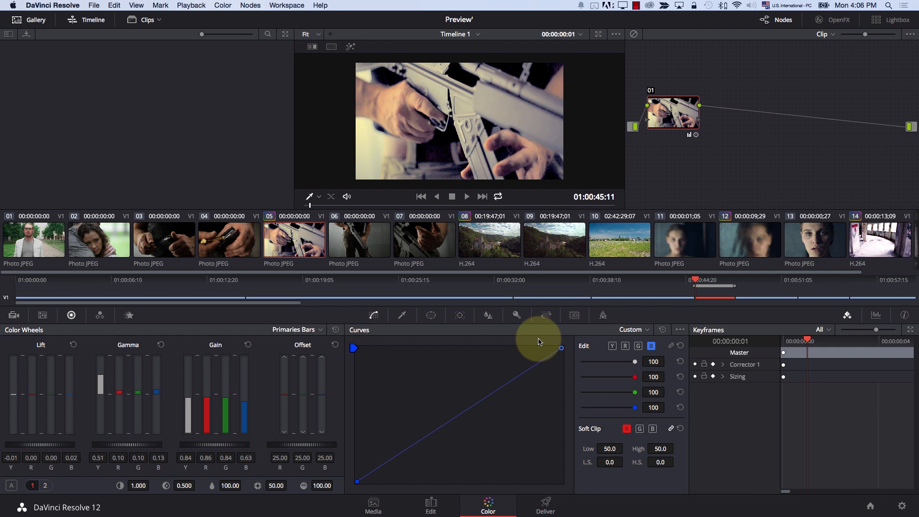
pyautogui.moveTo(588, 354)
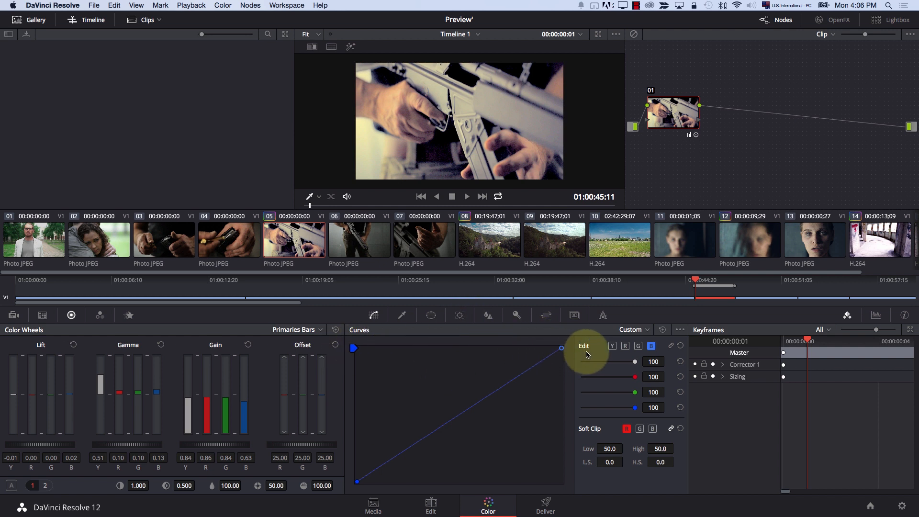
pyautogui.moveTo(606, 339)
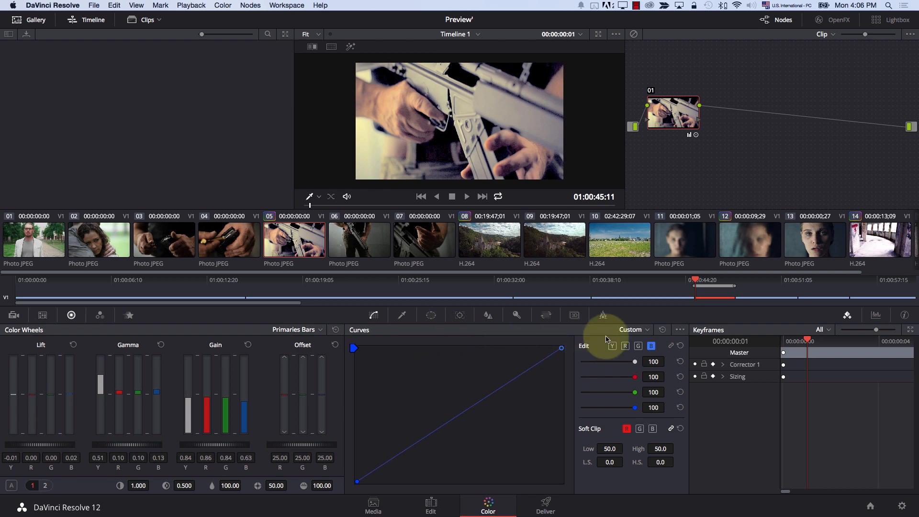
pyautogui.moveTo(471, 341)
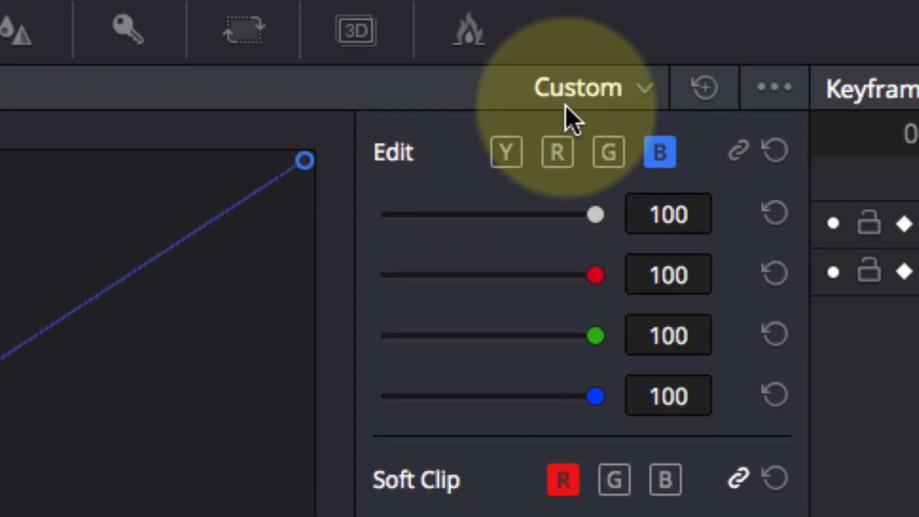
# Step: Keep Custom curves, raise the luma curve's midtones, and show the extra curve options
pyautogui.click(582, 87)
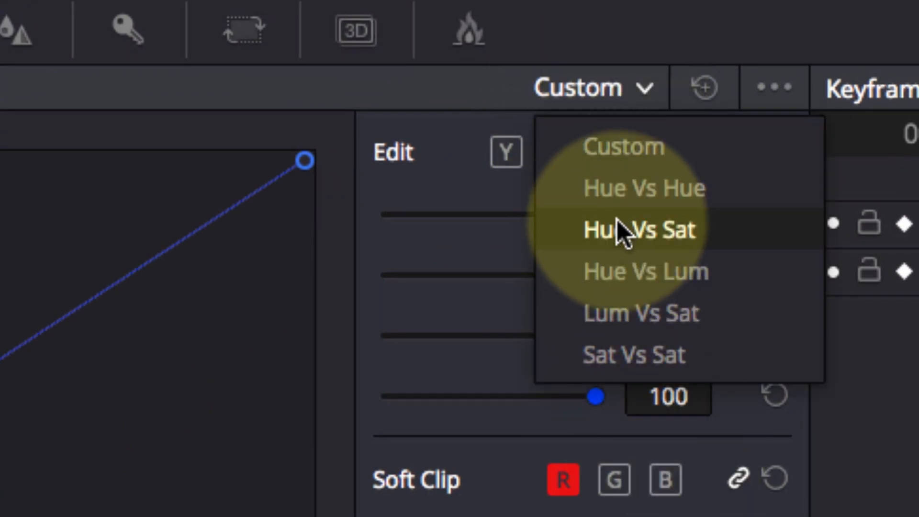
pyautogui.moveTo(619, 359)
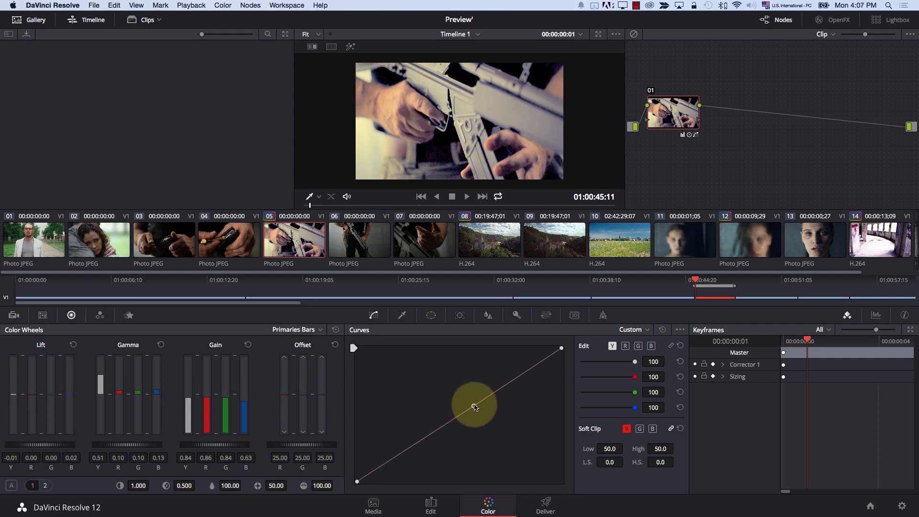
pyautogui.moveTo(474, 407); pyautogui.dragTo(472, 395)
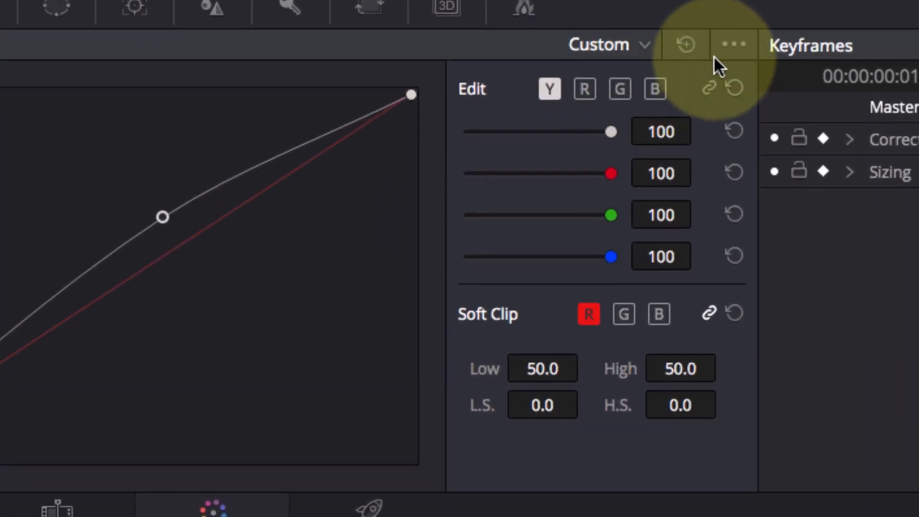
pyautogui.click(734, 44)
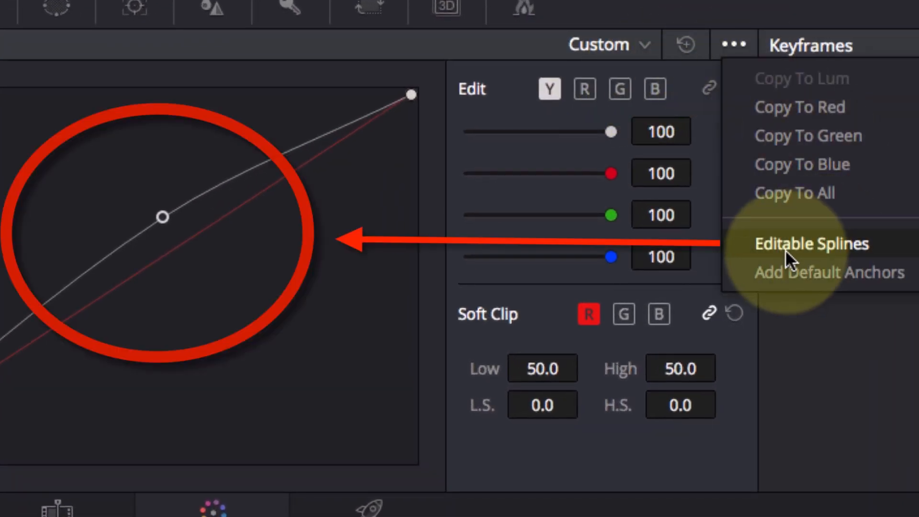
# Step: Enable Editable Splines and drag the Y point's handles into a steep contrast S-curve
pyautogui.click(805, 244)
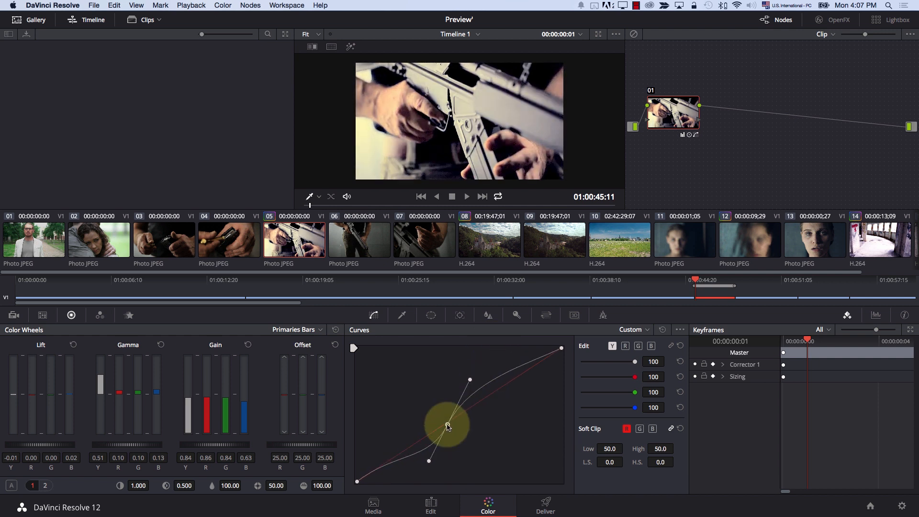
pyautogui.moveTo(447, 426); pyautogui.dragTo(501, 423)
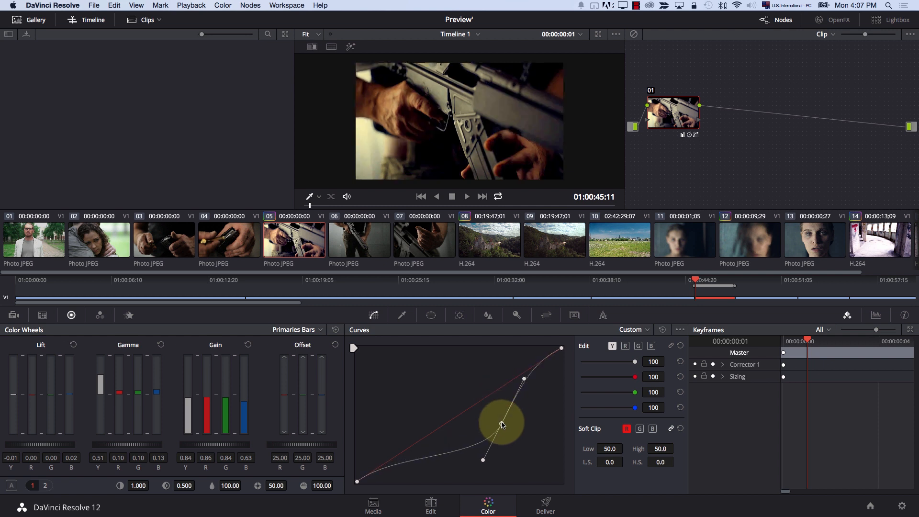
pyautogui.moveTo(501, 425); pyautogui.dragTo(499, 420)
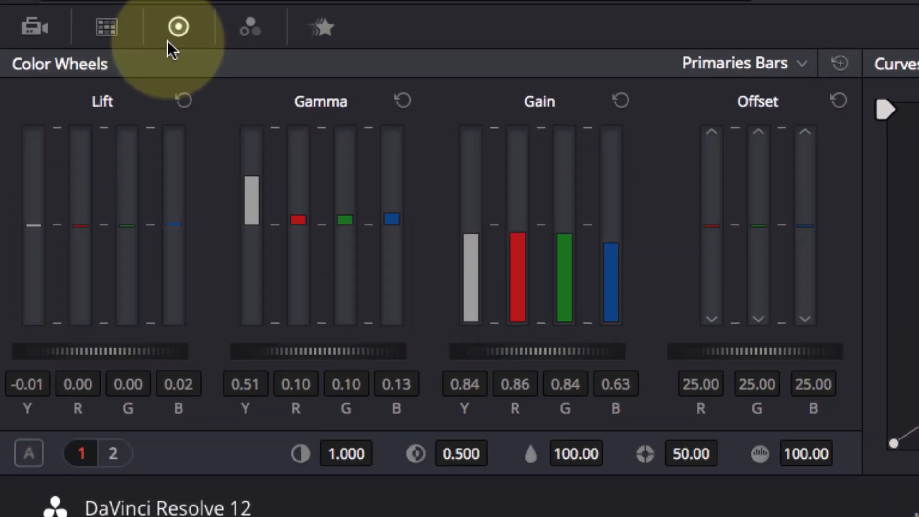
pyautogui.moveTo(375, 81)
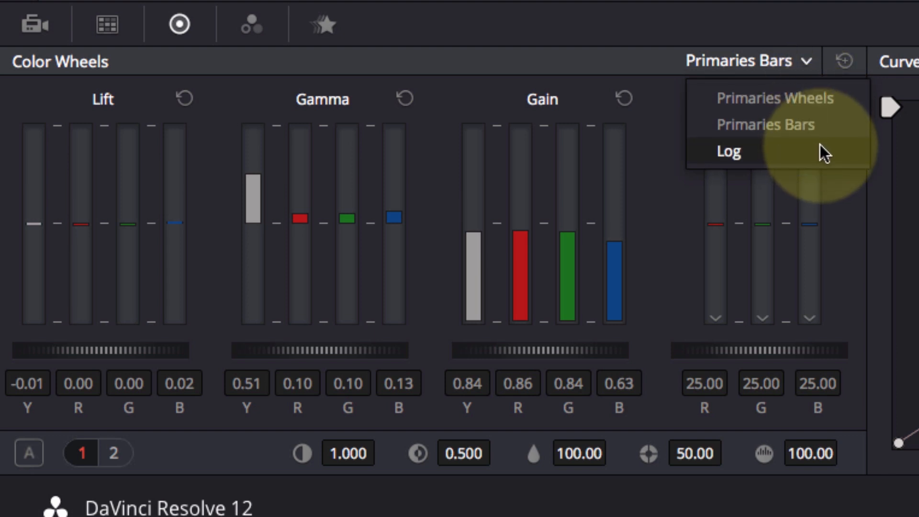
pyautogui.click(770, 99)
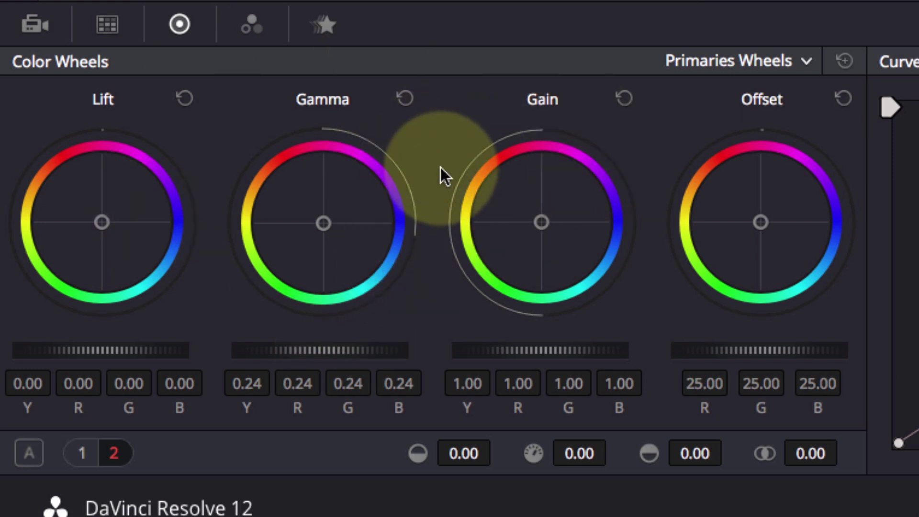
pyautogui.moveTo(291, 196)
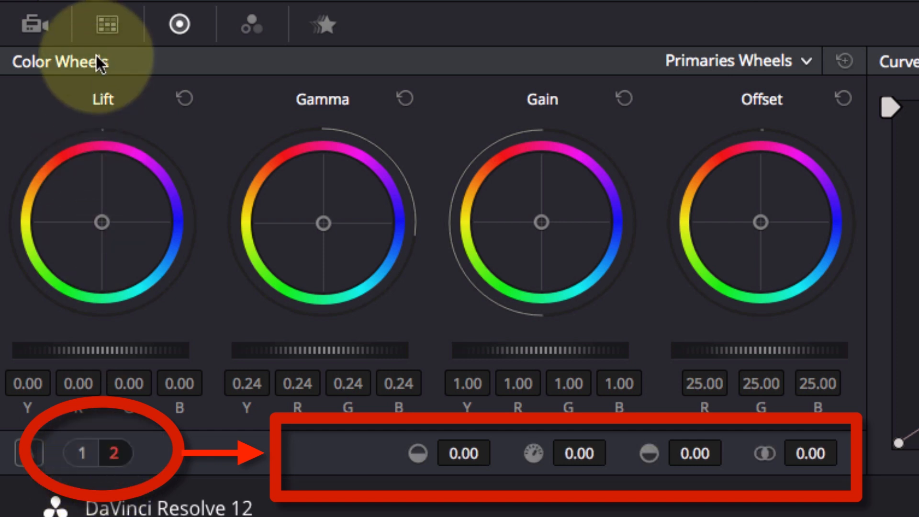
# Step: Preview the Color Match chart, then return to the Color Wheels
pyautogui.click(104, 25)
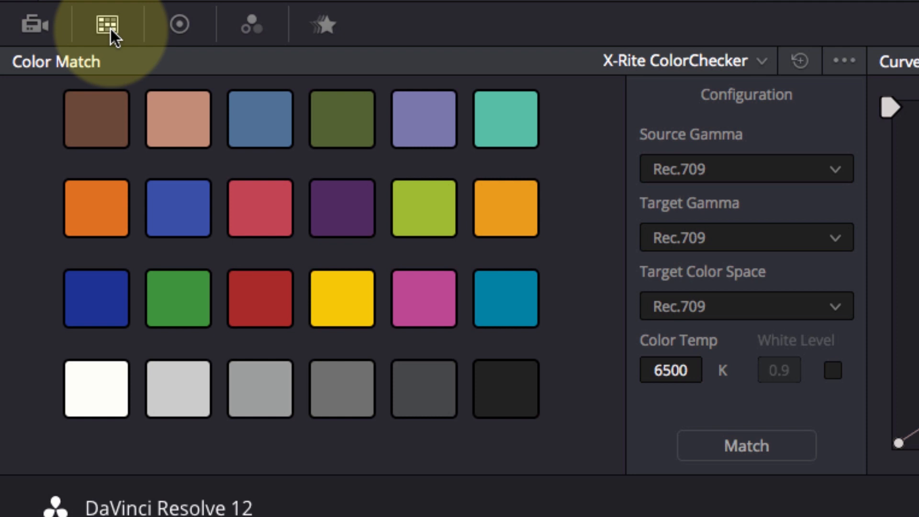
pyautogui.click(182, 23)
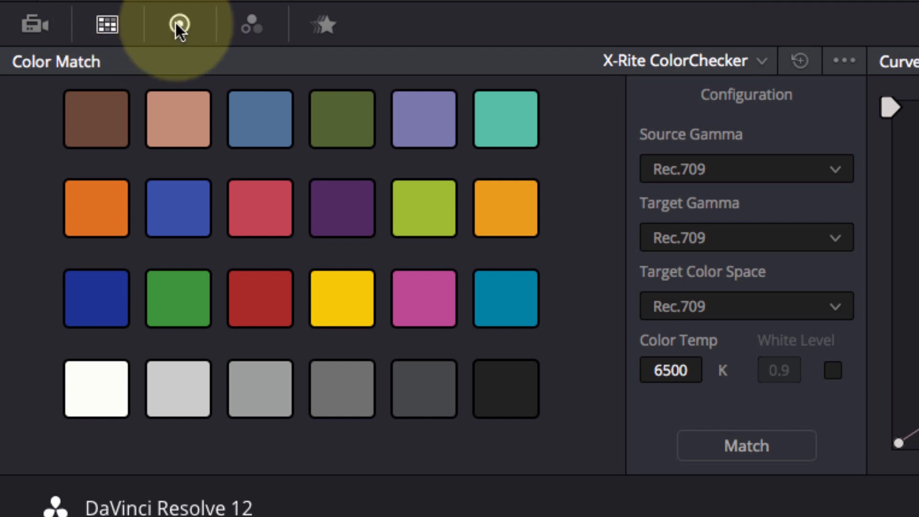
pyautogui.click(180, 24)
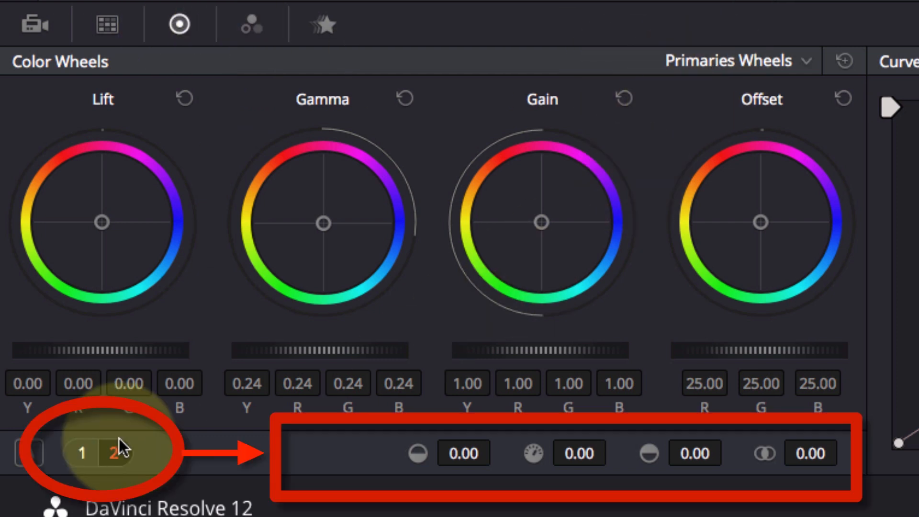
# Step: Toggle adjustment pages 1 and 2, revisit Color Match, and return to primaries
pyautogui.click(82, 454)
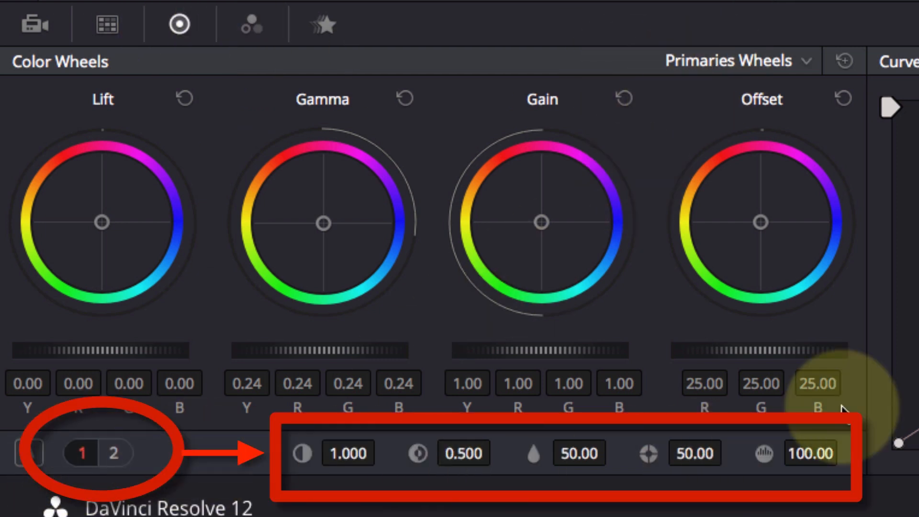
pyautogui.click(108, 452)
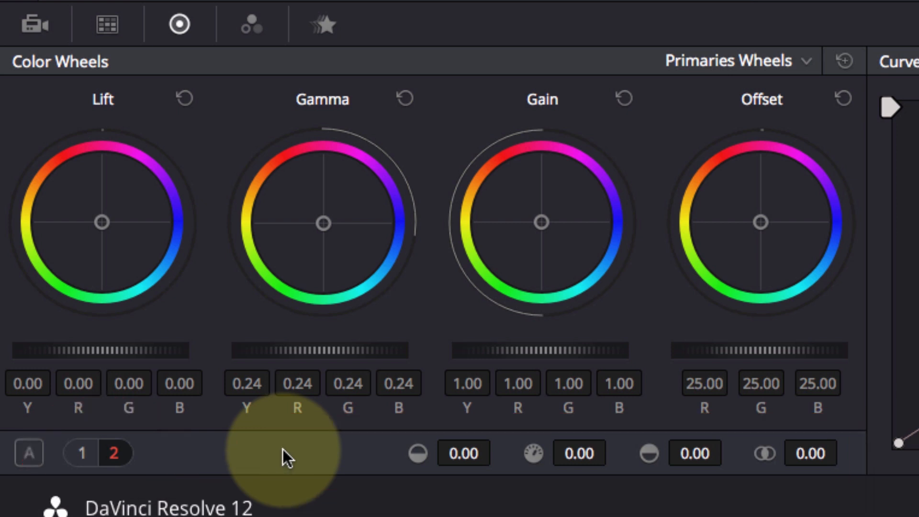
pyautogui.click(105, 24)
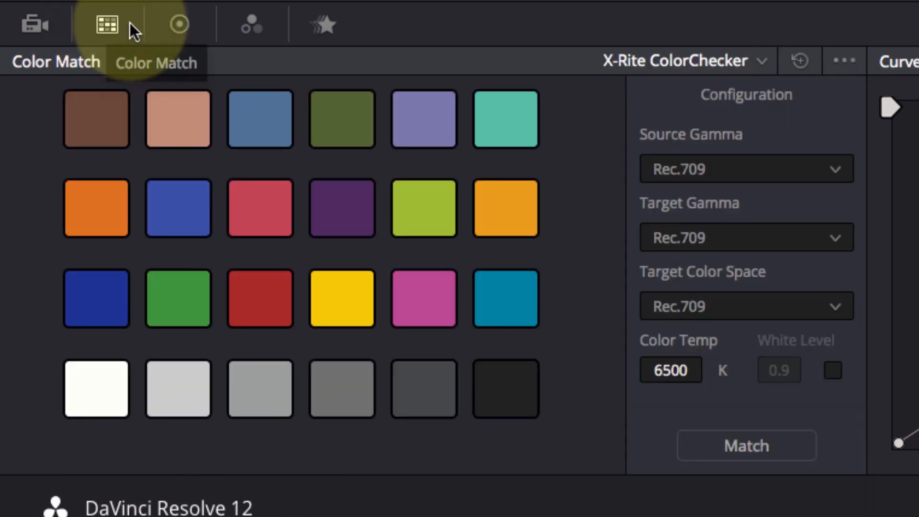
pyautogui.click(177, 25)
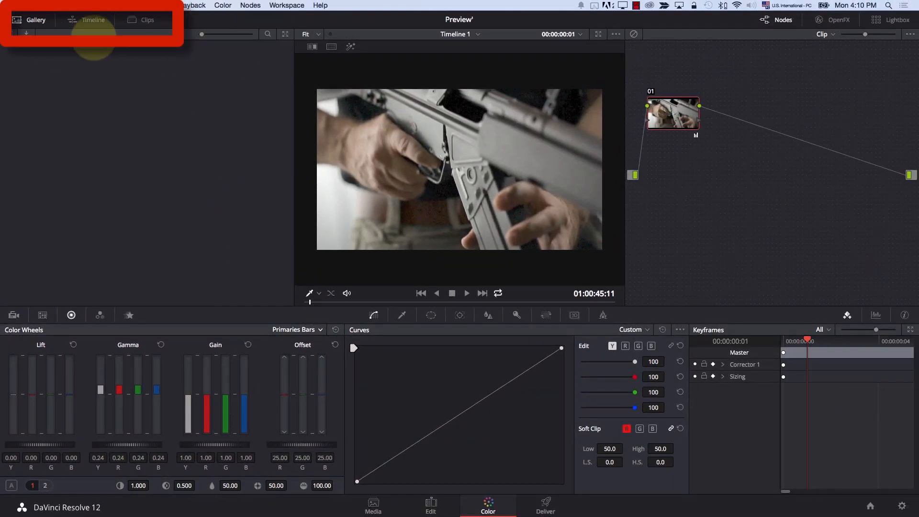
# Step: Hide the Gallery and show the mini timeline and clip thumbnails
pyautogui.click(35, 20)
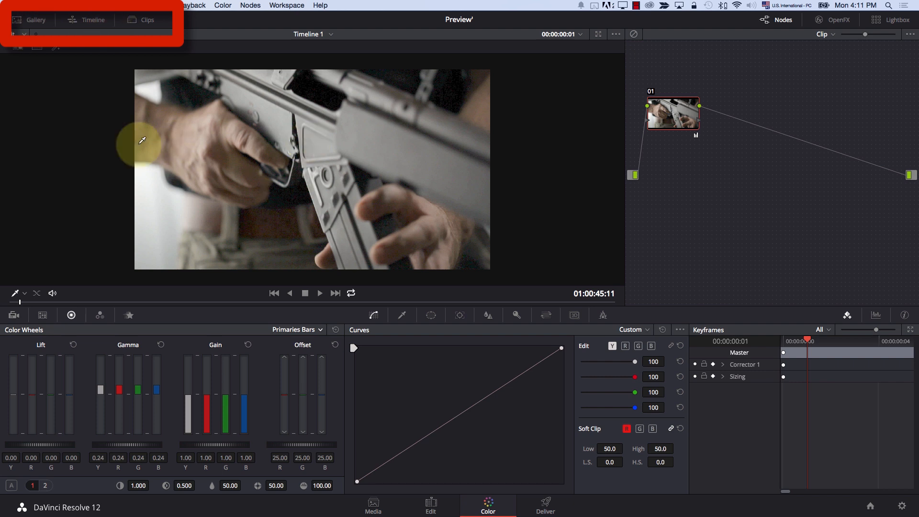
pyautogui.click(86, 20)
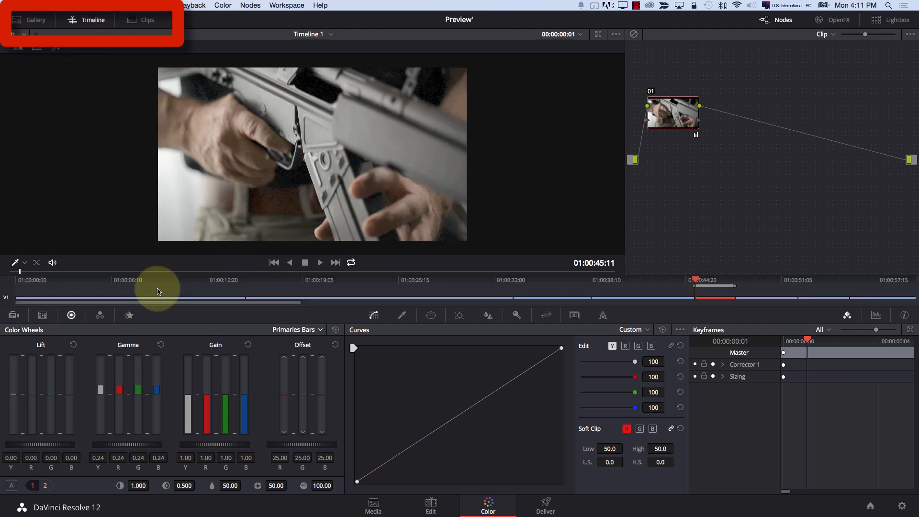
pyautogui.click(147, 20)
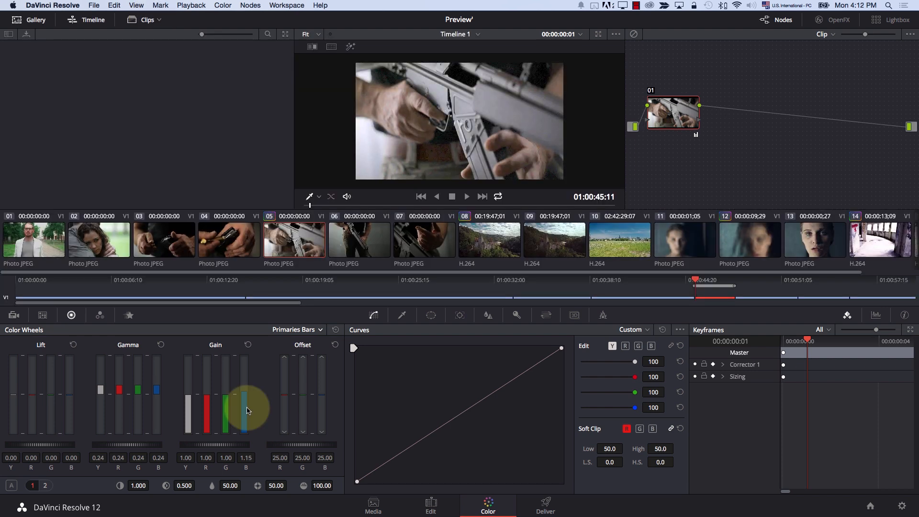
# Step: Drag the Gain B bar down from 0.88 to 0.73 for a warmer shot
pyautogui.moveTo(245, 399); pyautogui.dragTo(246, 410)
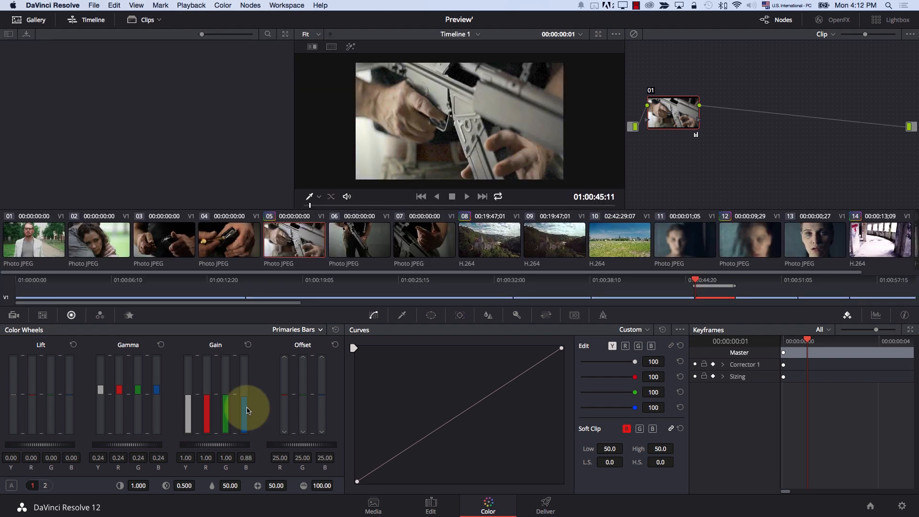
pyautogui.moveTo(245, 392); pyautogui.dragTo(246, 410)
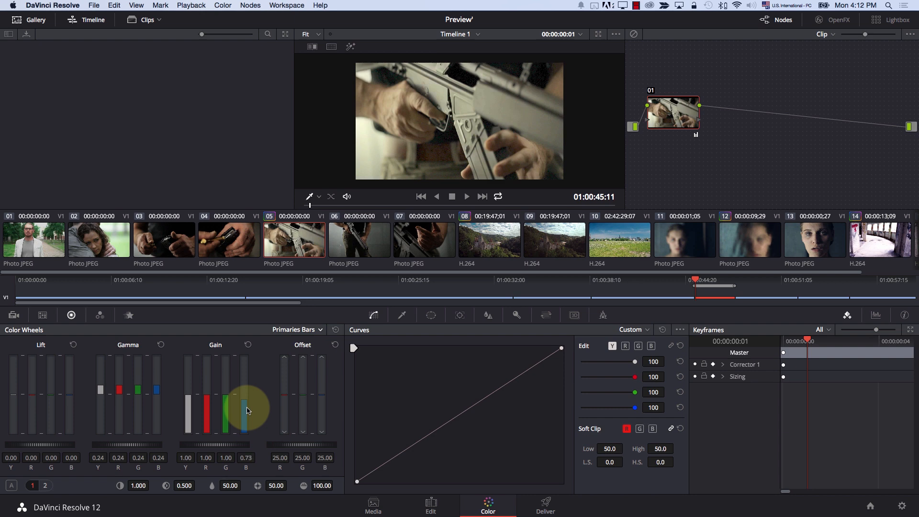
pyautogui.click(782, 20)
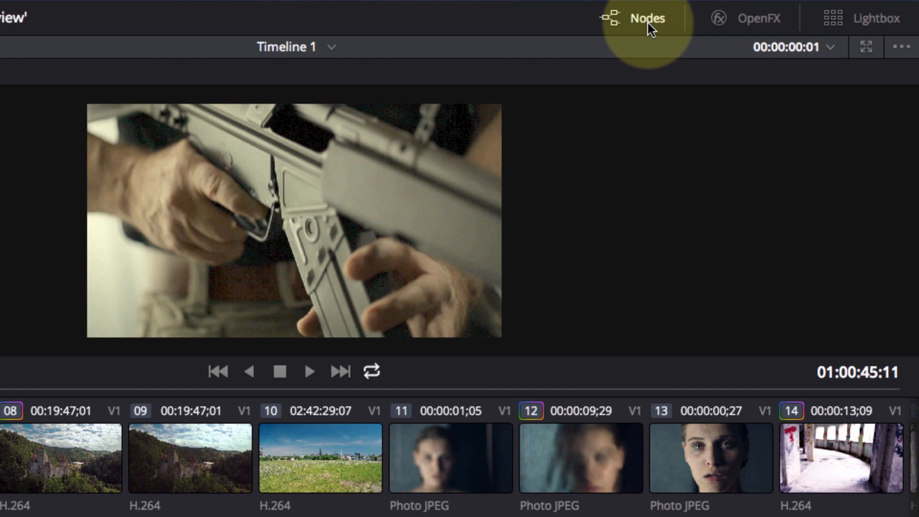
# Step: With the node graph shown, drag the Reduce Noise OpenFX onto node 01, then hide OpenFX
pyautogui.click(646, 18)
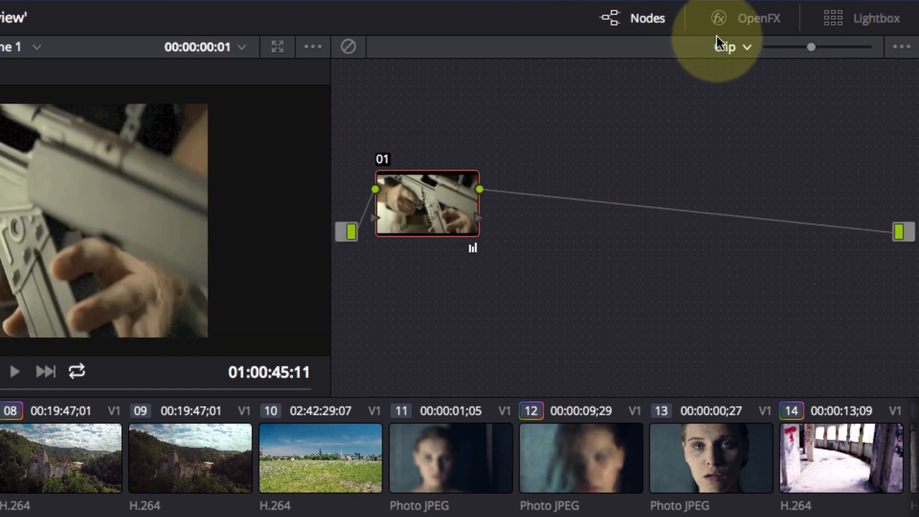
pyautogui.click(758, 18)
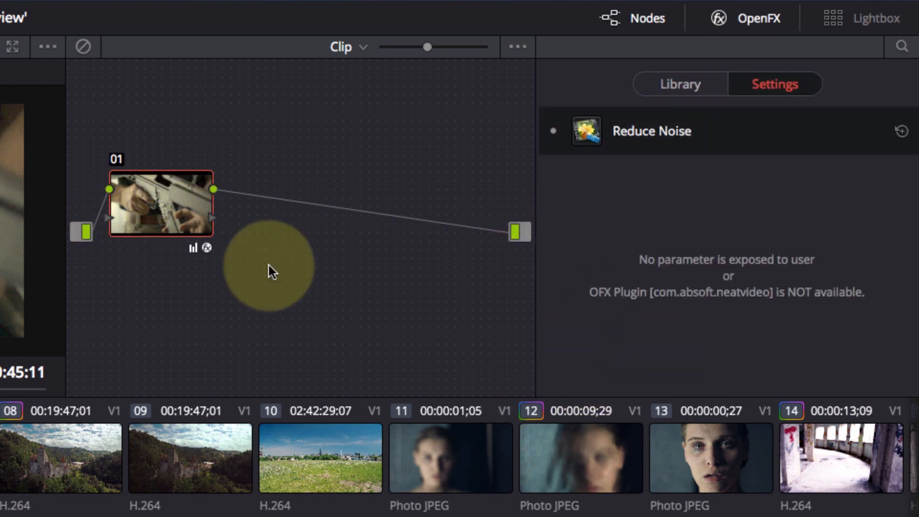
pyautogui.moveTo(269, 270); pyautogui.dragTo(422, 270)
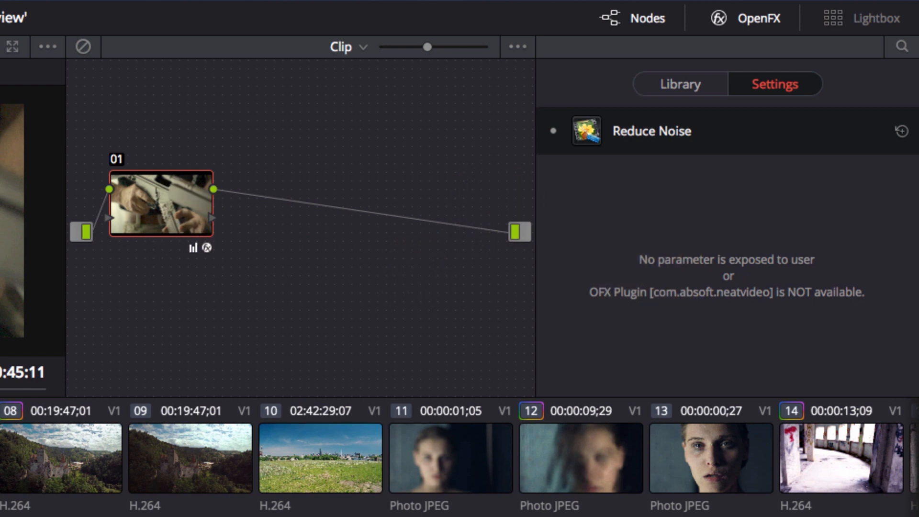
pyautogui.click(876, 19)
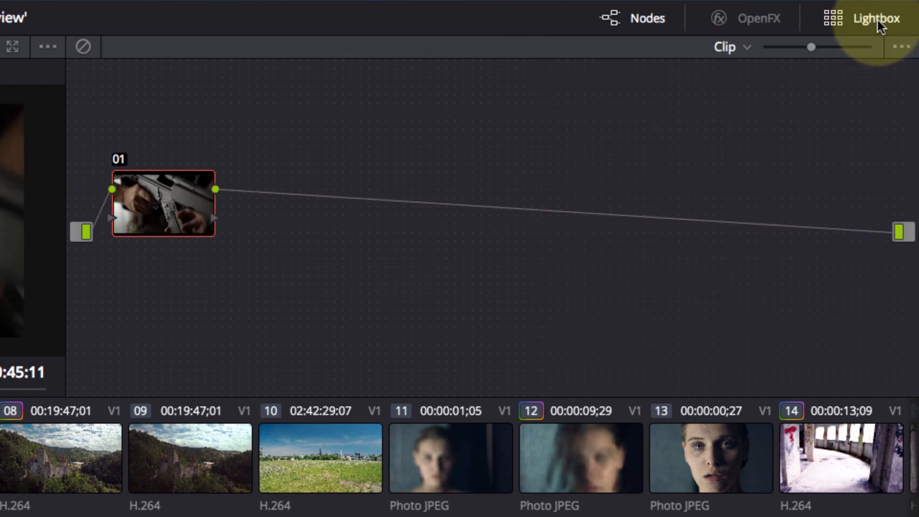
# Step: Open the Lightbox to see all fourteen timeline clips as a thumbnail grid
pyautogui.click(880, 18)
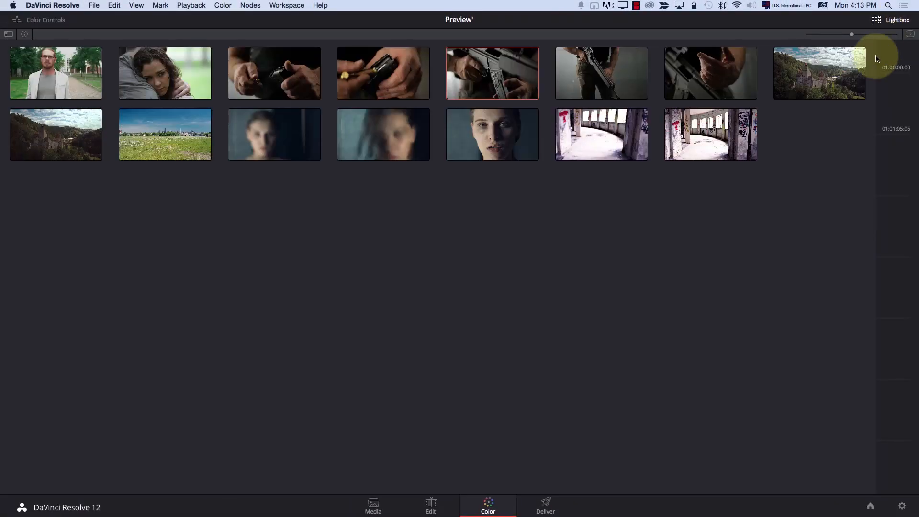
pyautogui.moveTo(639, 283)
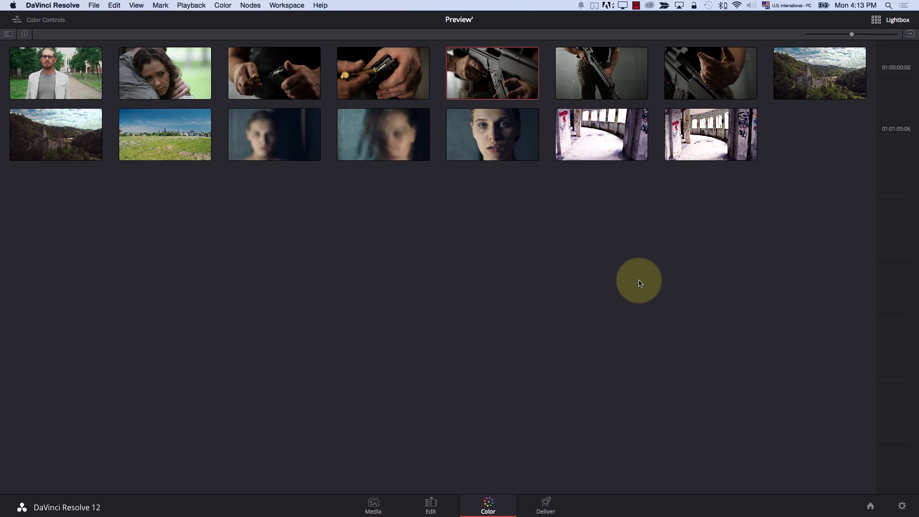
pyautogui.moveTo(419, 491)
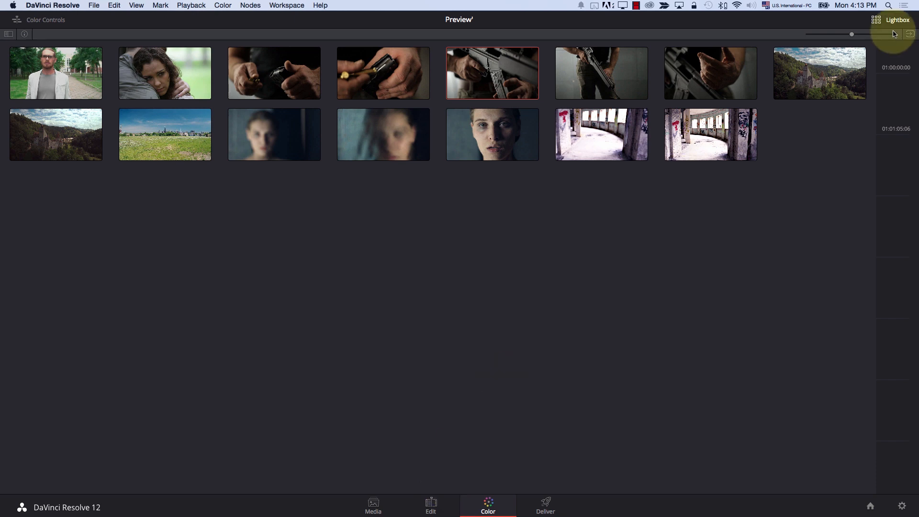
# Step: Leave the lightbox and browse the Keyboard Mapping presets in Project Settings, then cancel
pyautogui.click(890, 22)
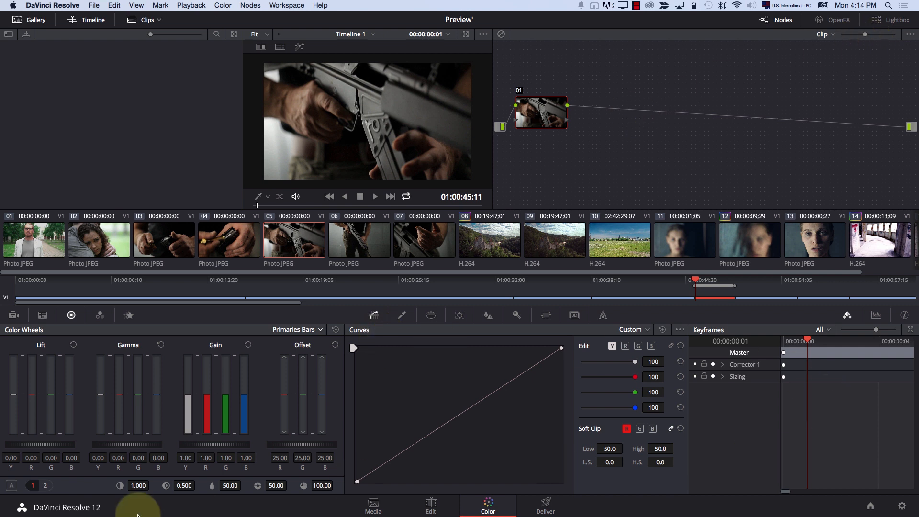
pyautogui.moveTo(905, 500)
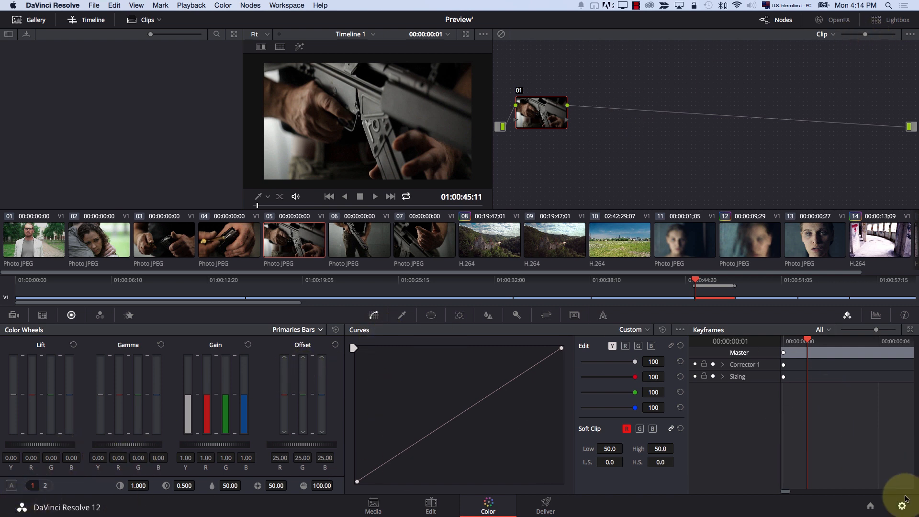
pyautogui.click(898, 506)
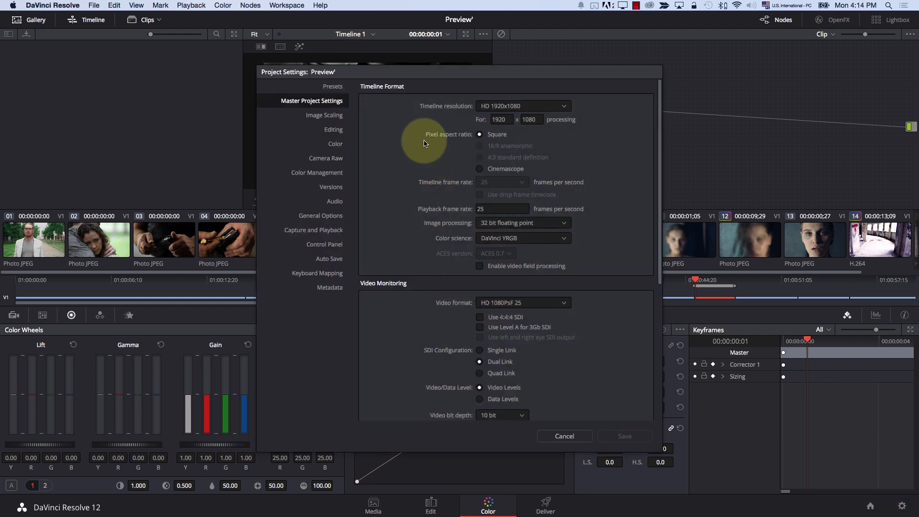
pyautogui.moveTo(505, 404)
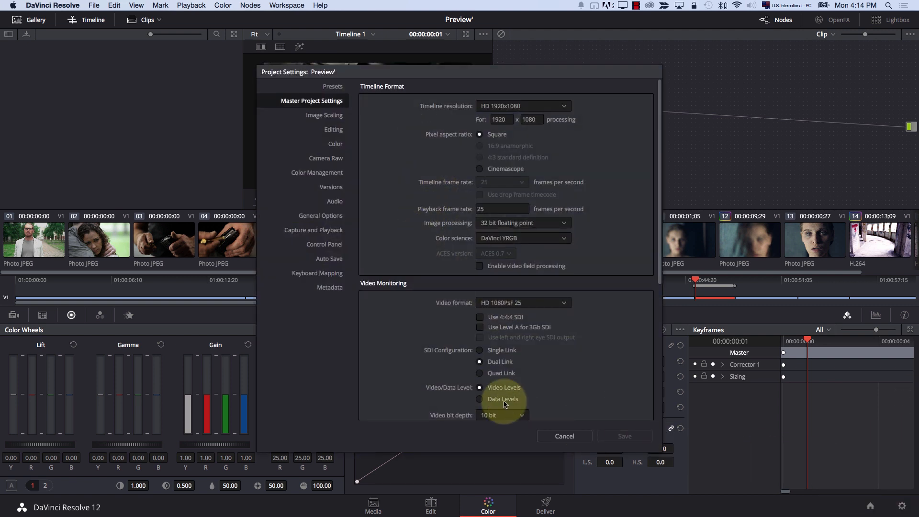
pyautogui.click(317, 272)
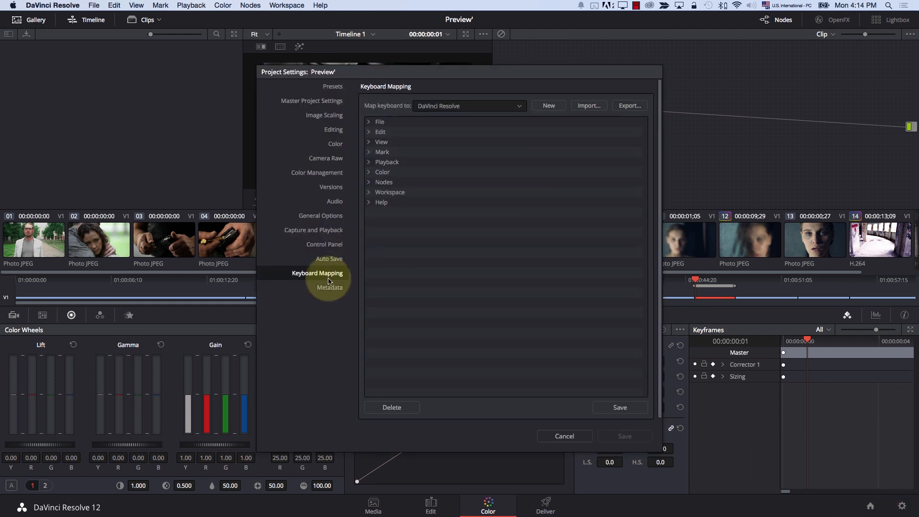
pyautogui.click(469, 106)
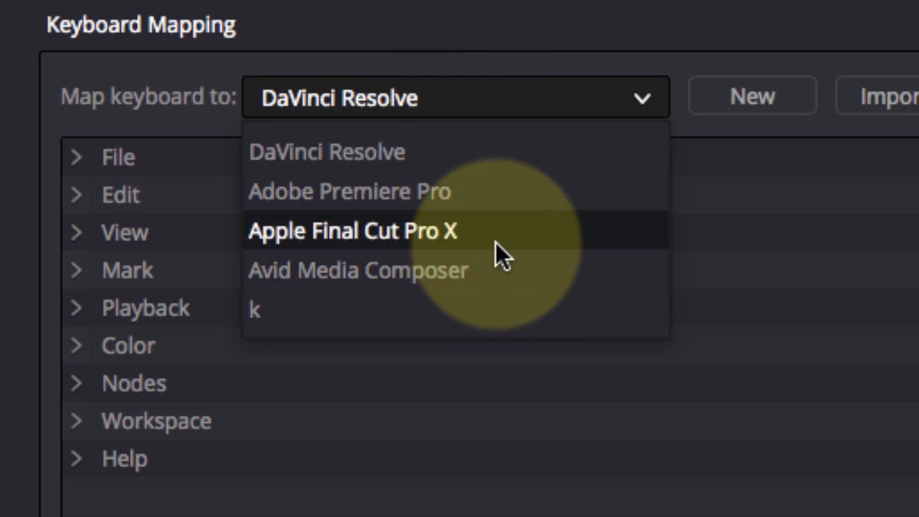
pyautogui.moveTo(439, 360)
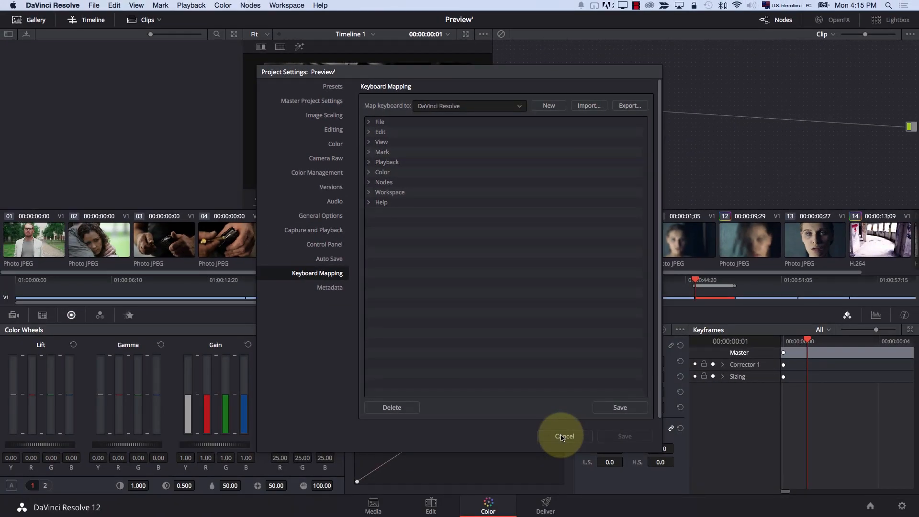
pyautogui.click(564, 436)
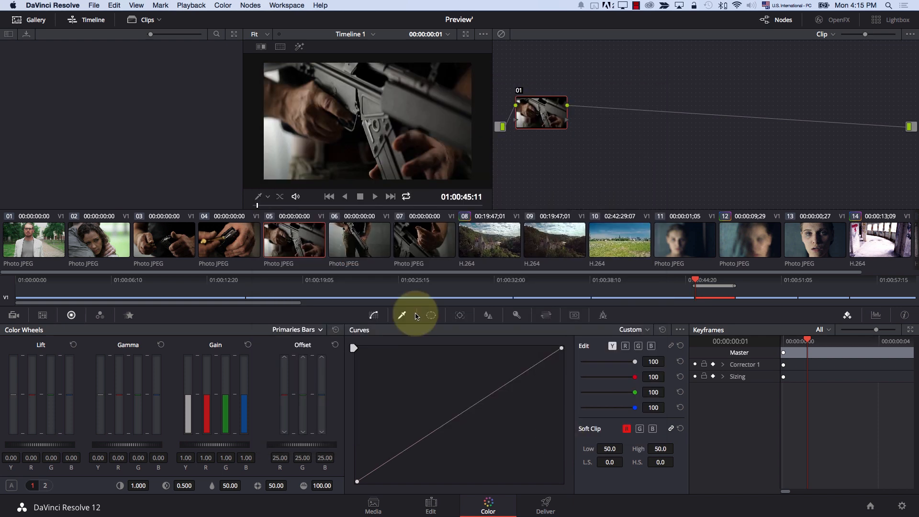
pyautogui.moveTo(459, 315)
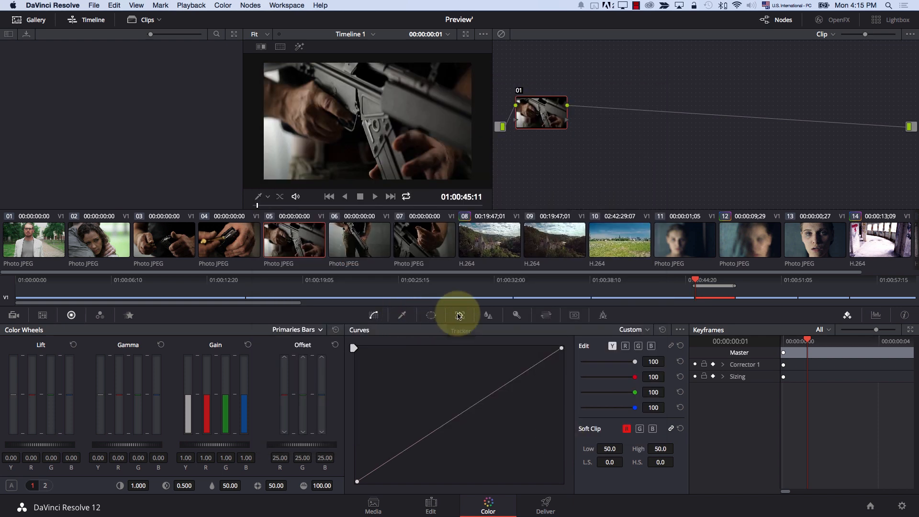
pyautogui.click(460, 315)
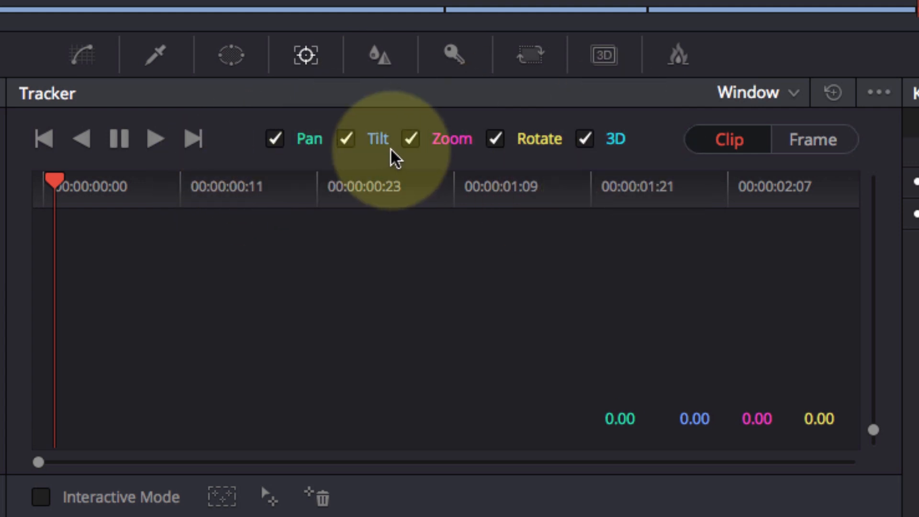
pyautogui.moveTo(147, 152)
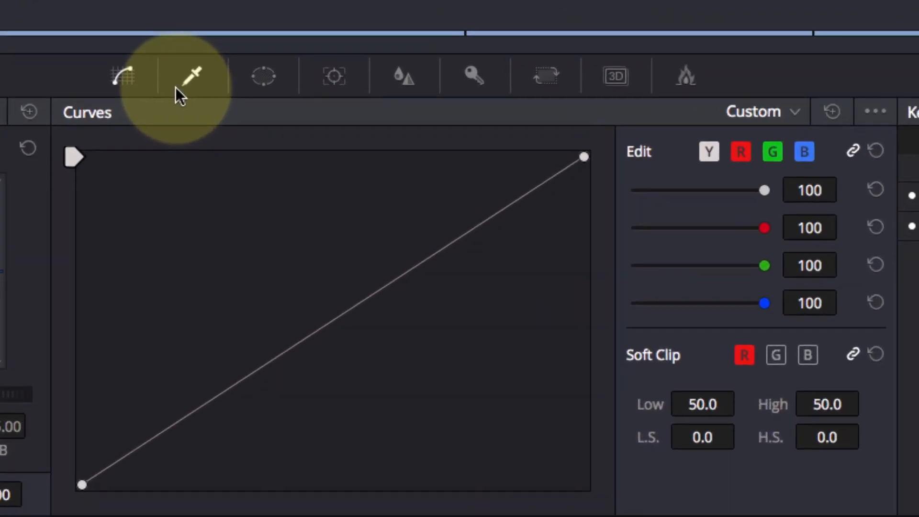
# Step: Show the Qualifier palette and switch its mode to 3D
pyautogui.click(263, 77)
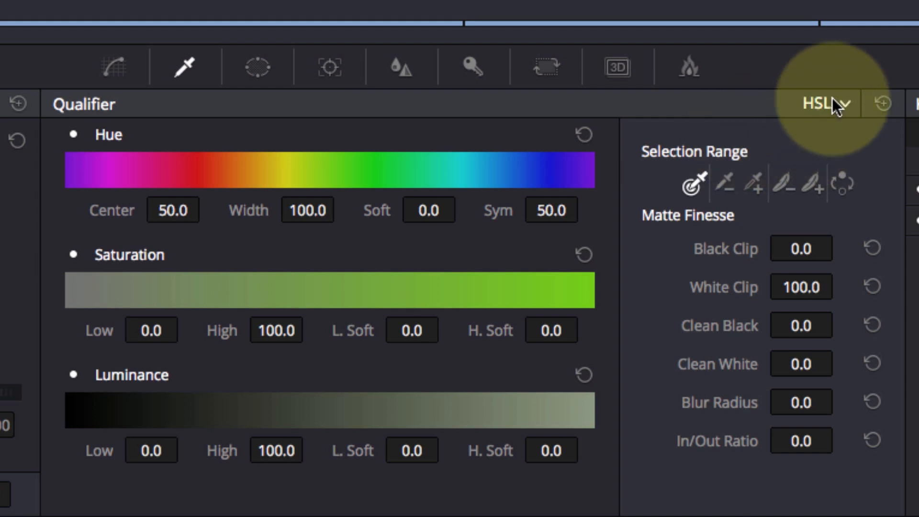
pyautogui.click(823, 103)
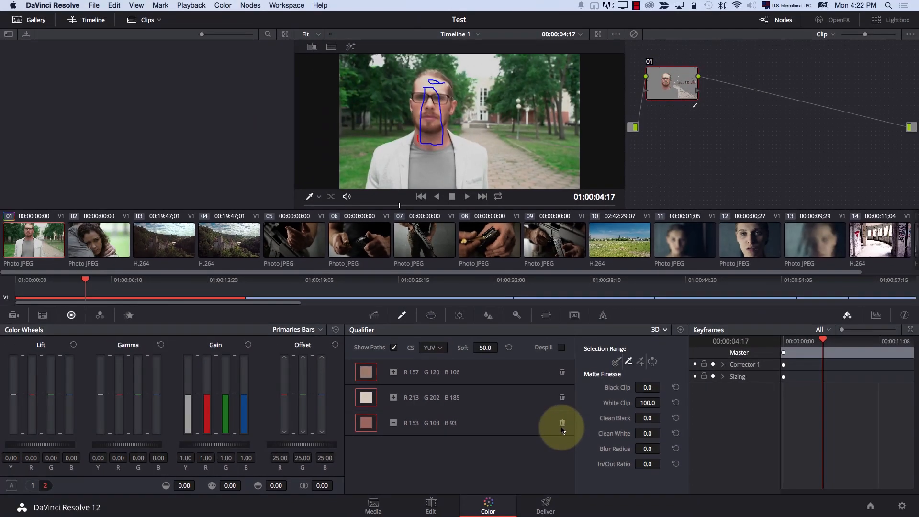
# Step: Delete the subtractive colour sample from the 3D qualifier list
pyautogui.click(562, 422)
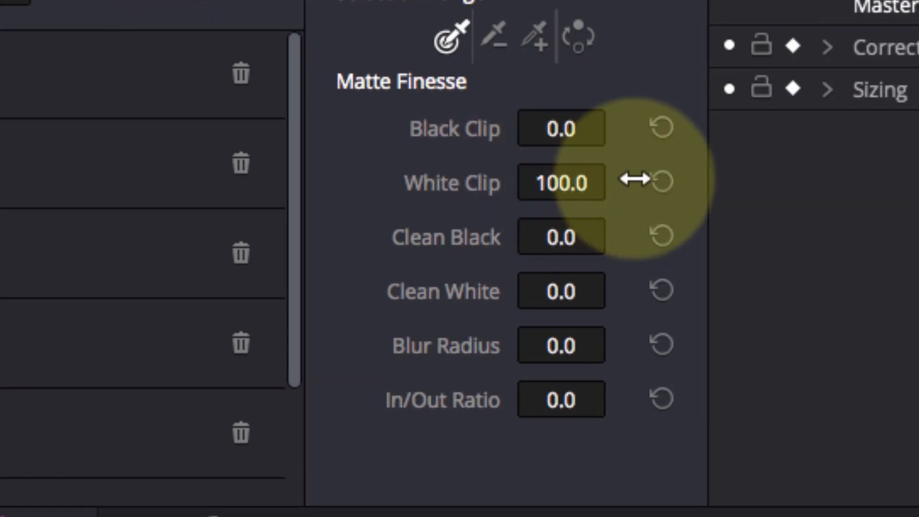
pyautogui.moveTo(434, 243)
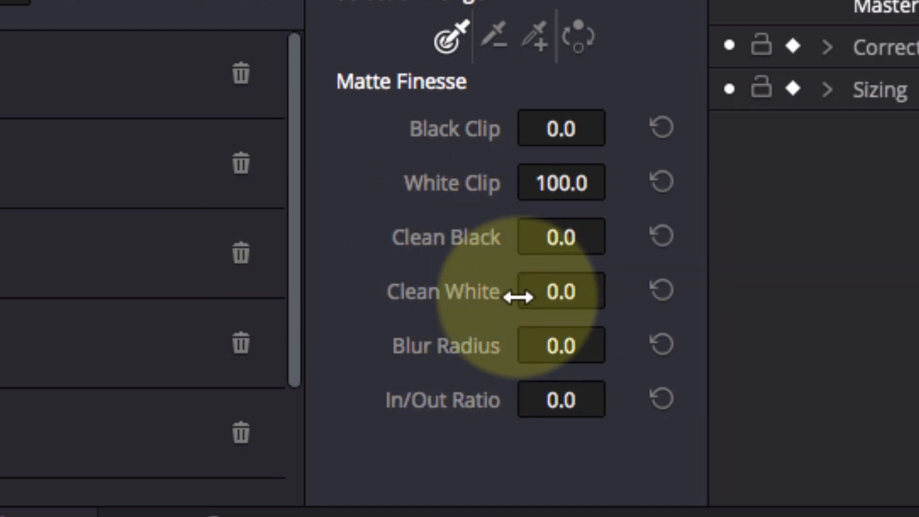
pyautogui.moveTo(630, 342)
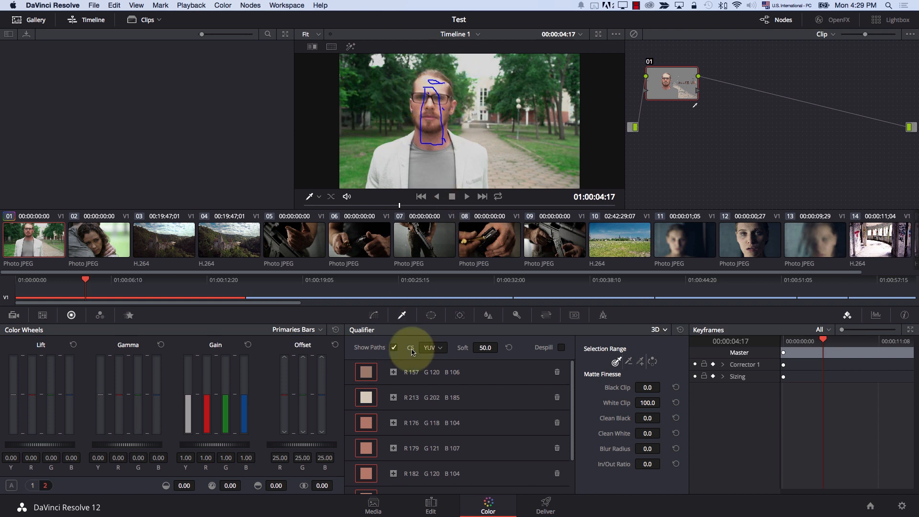
# Step: Uncheck Show Paths to hide the face sample strokes
pyautogui.click(393, 347)
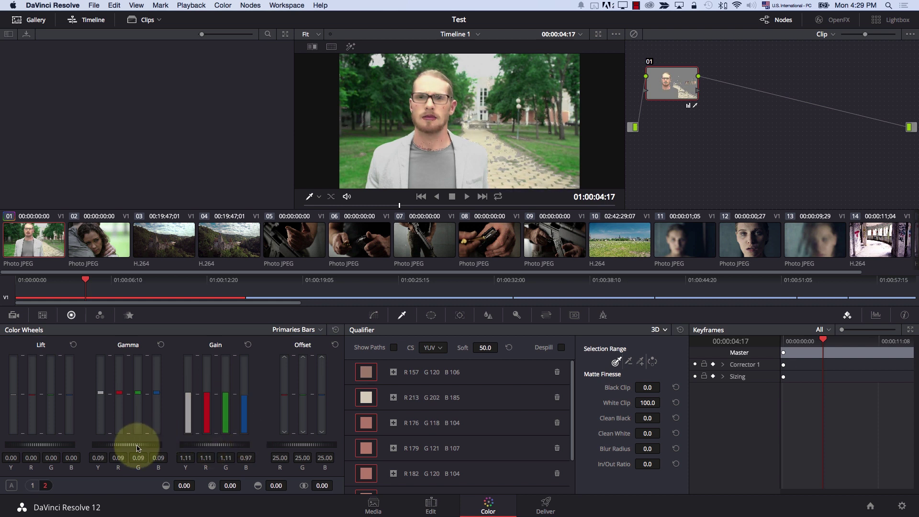
pyautogui.click(250, 5)
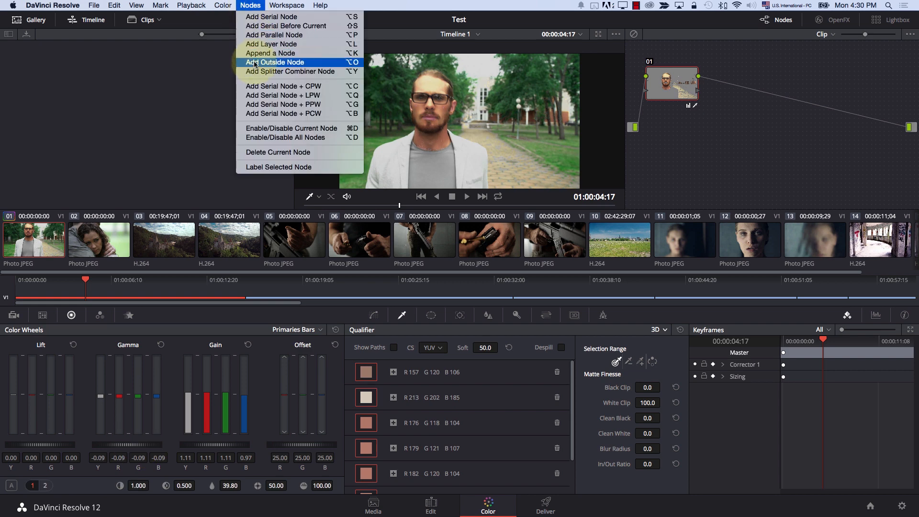
# Step: Add an outside node, then reset the grade back to a single default node 01
pyautogui.click(277, 62)
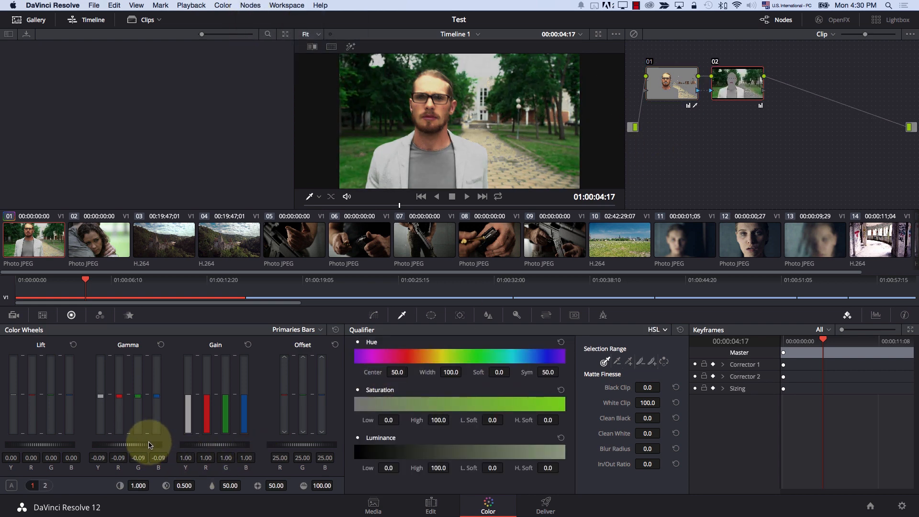
pyautogui.click(251, 5)
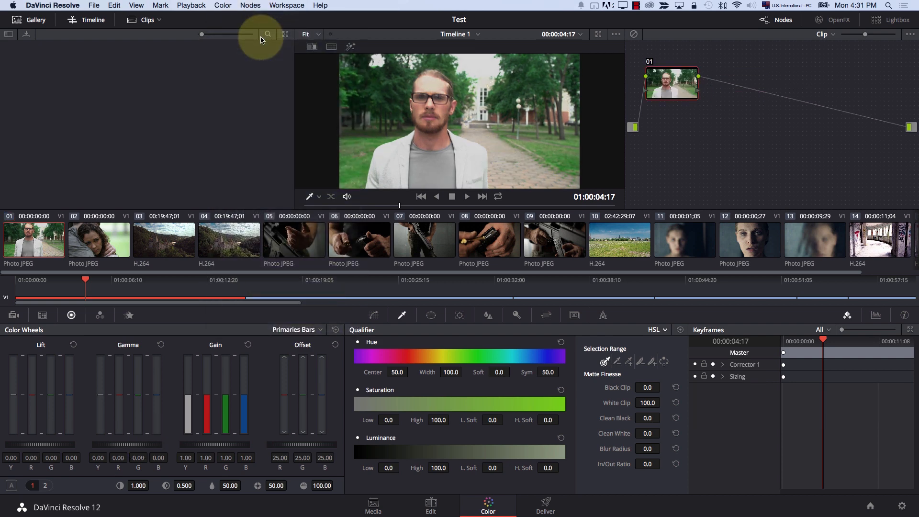
pyautogui.moveTo(100, 280)
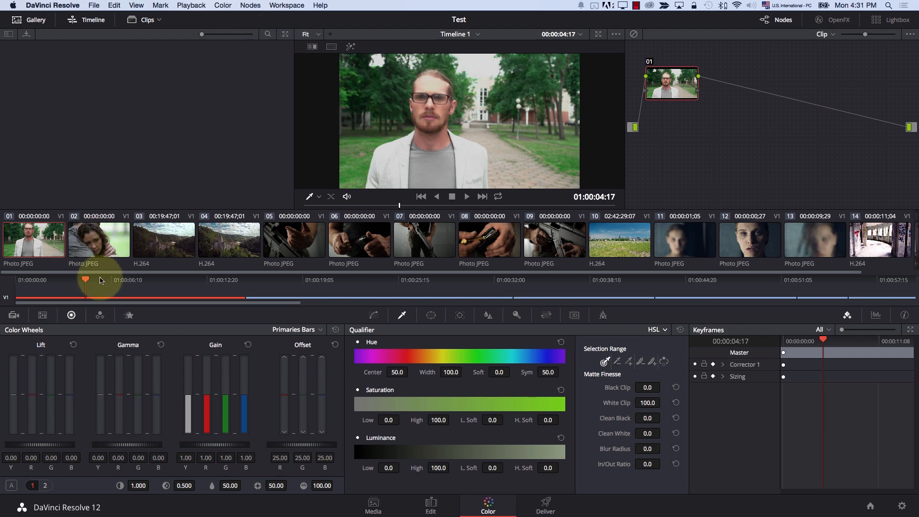
# Step: Set the Saturation field on node 01 to 40
pyautogui.click(294, 329)
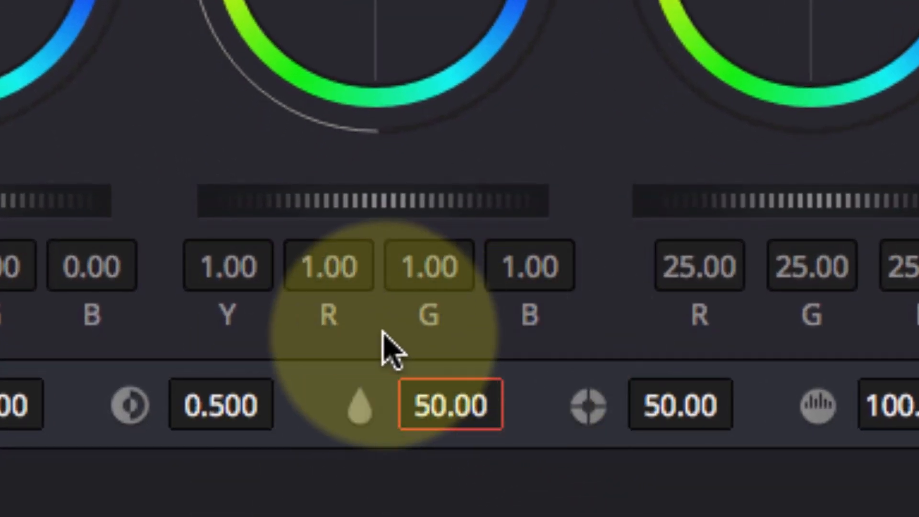
pyautogui.moveTo(583, 418)
pyautogui.write('5')
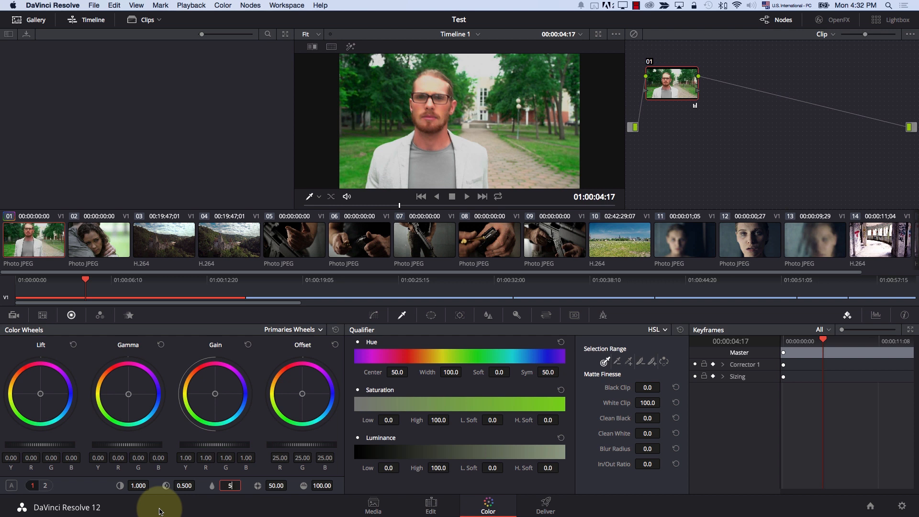
pyautogui.write('40.00')
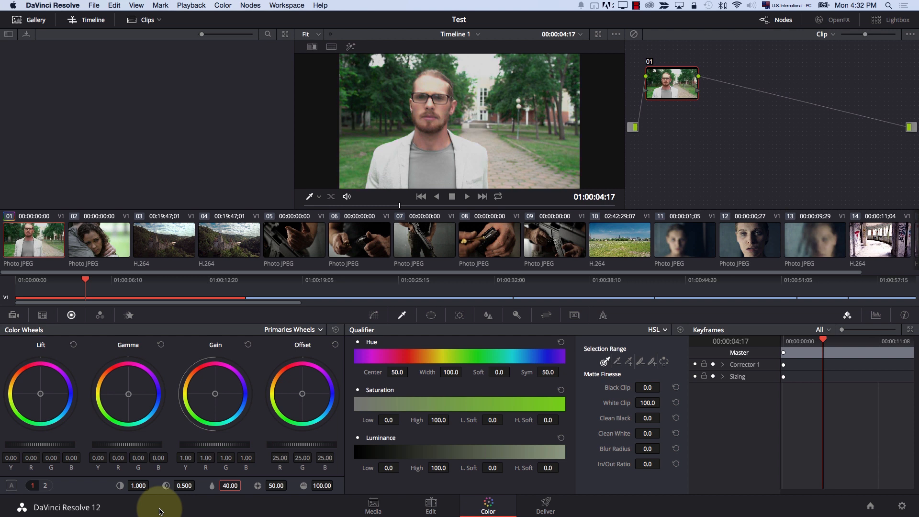